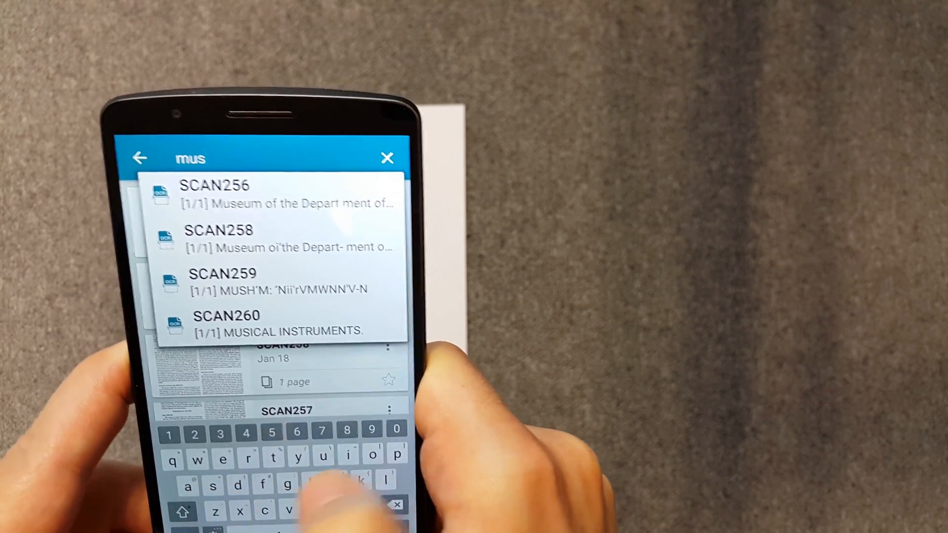
# - Clear the previous query and search the scans' OCR text for "awar", narrowing suggestions to SCAN260
pyautogui.write('i')
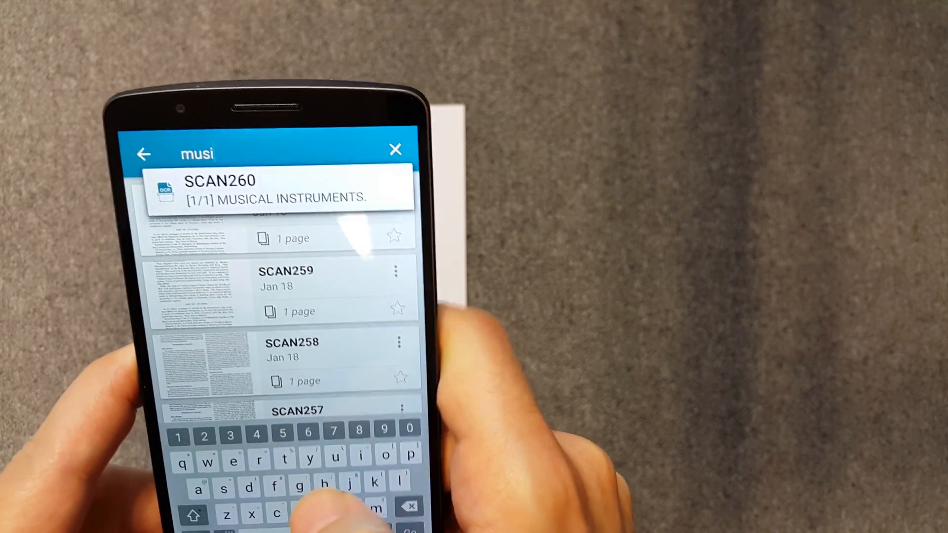
pyautogui.click(266, 188)
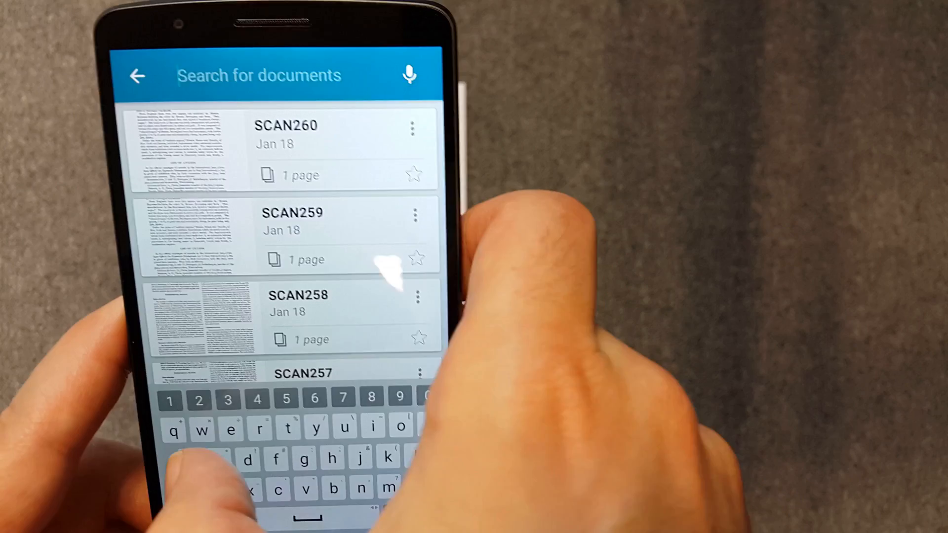
pyautogui.write('awa')
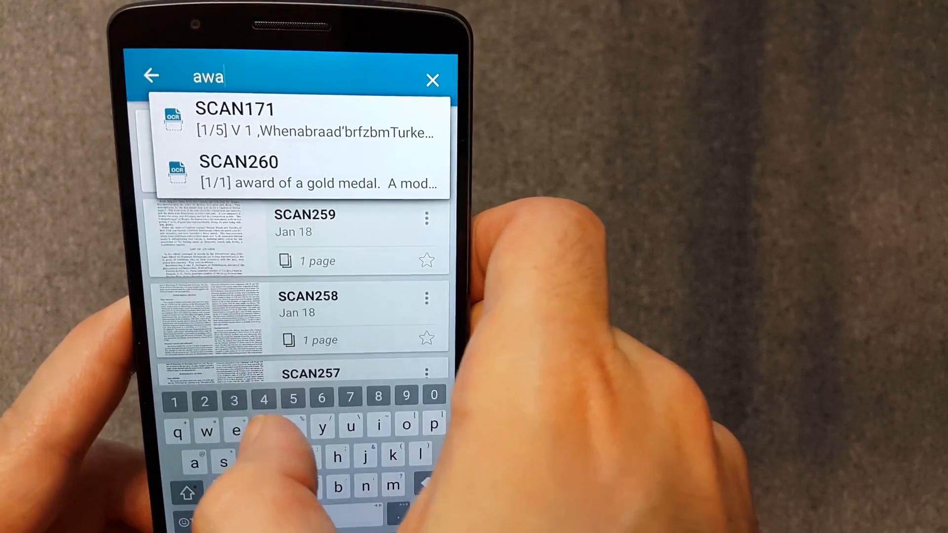
pyautogui.write('r')
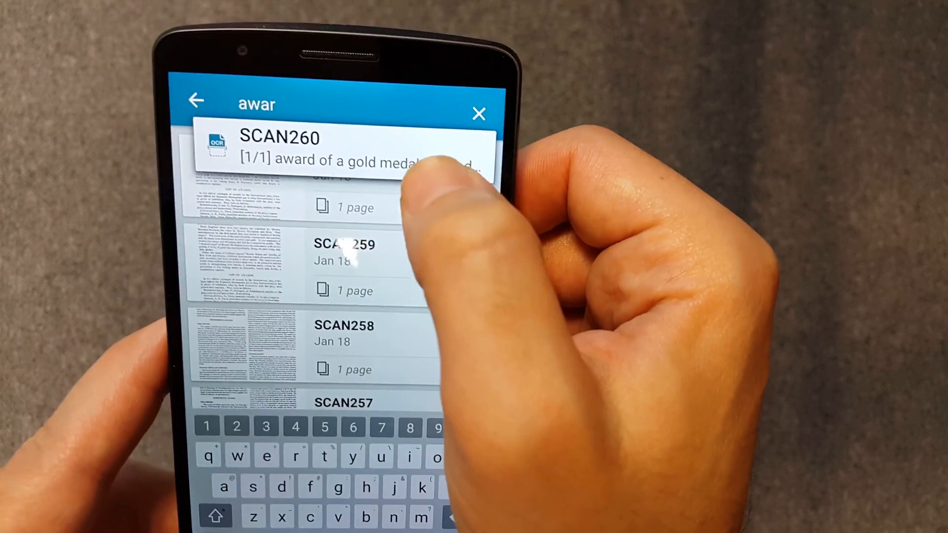